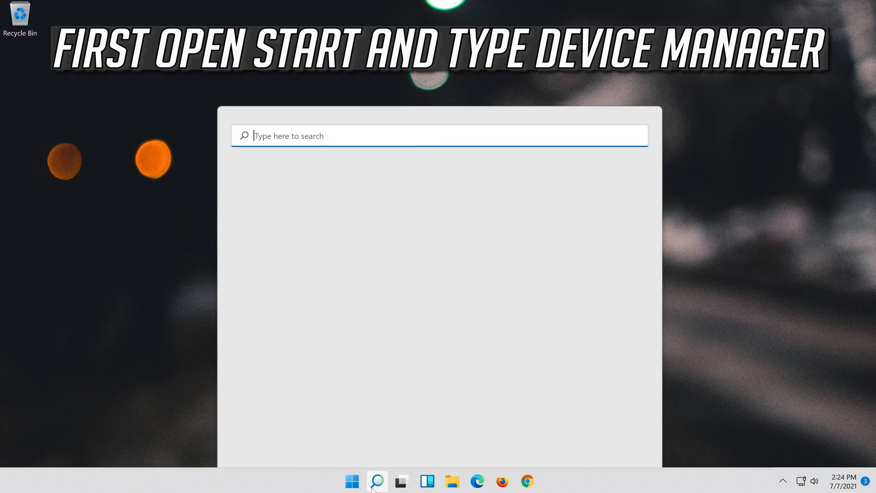
# - Search Windows for 'device manager'
pyautogui.write('device')
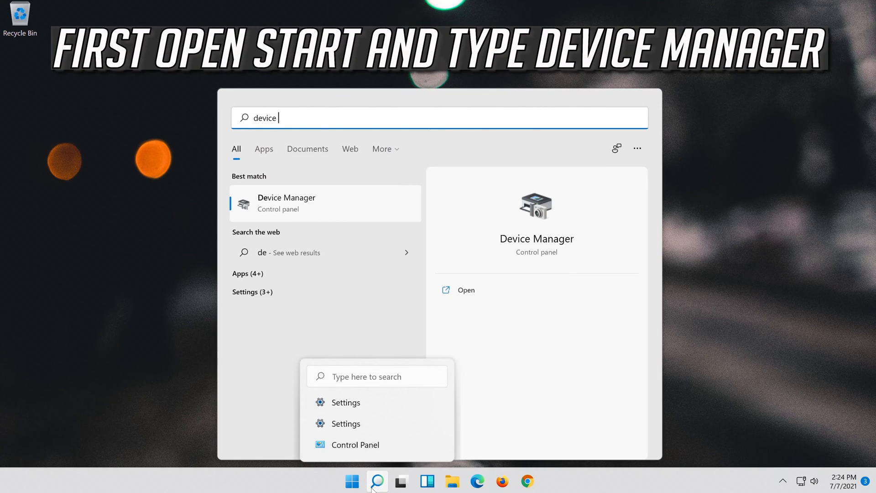
pyautogui.write('manager')
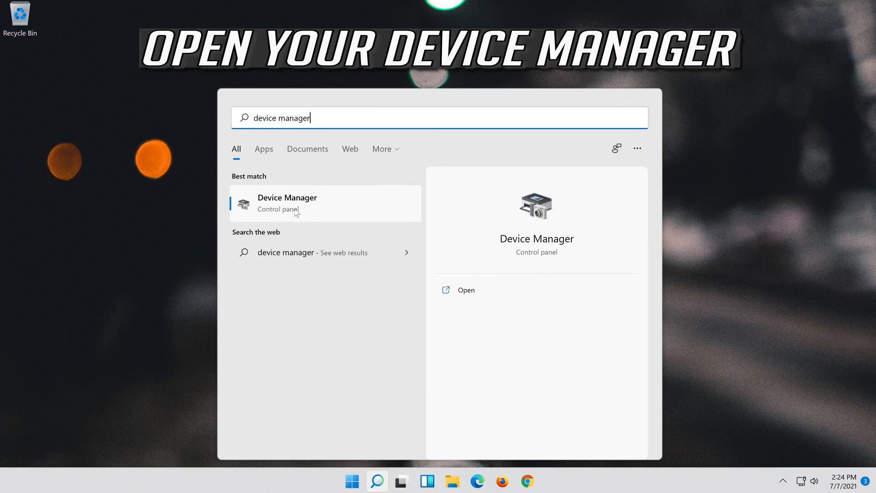
pyautogui.moveTo(313, 209)
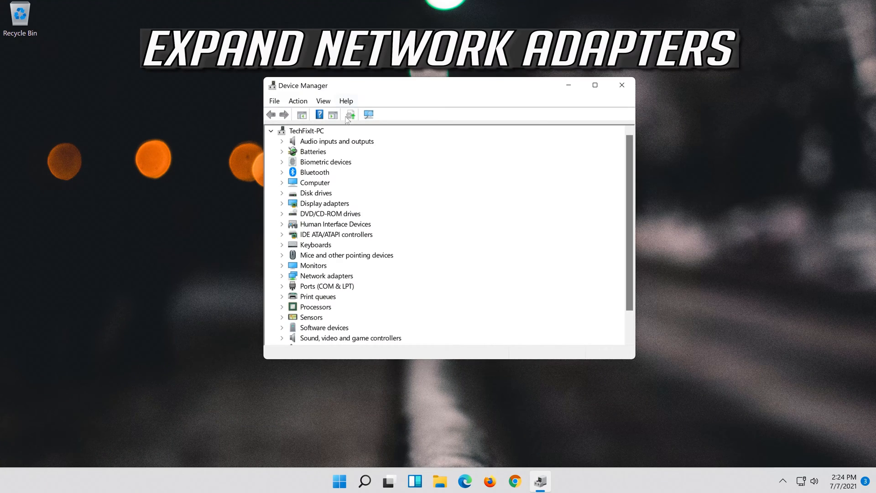
# - Expand Network adapters and bring up the Intel(R) 82574L Gigabit Network Connection's context menu
pyautogui.click(326, 275)
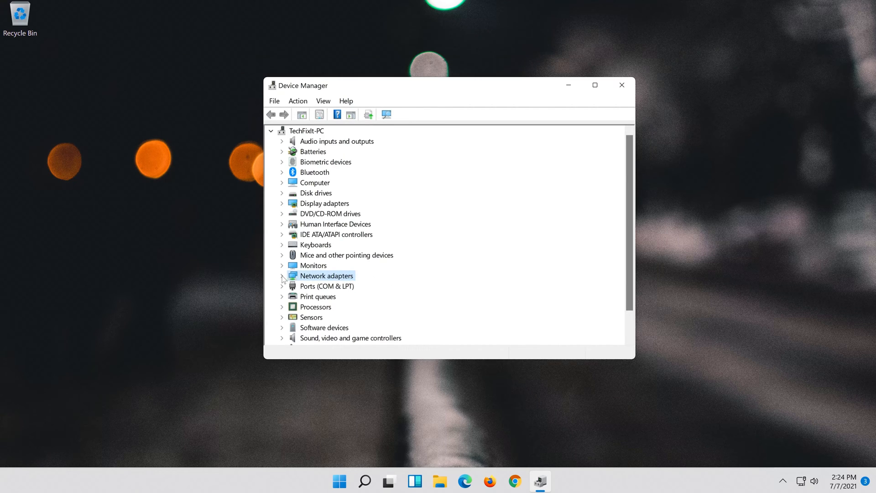
pyautogui.click(282, 275)
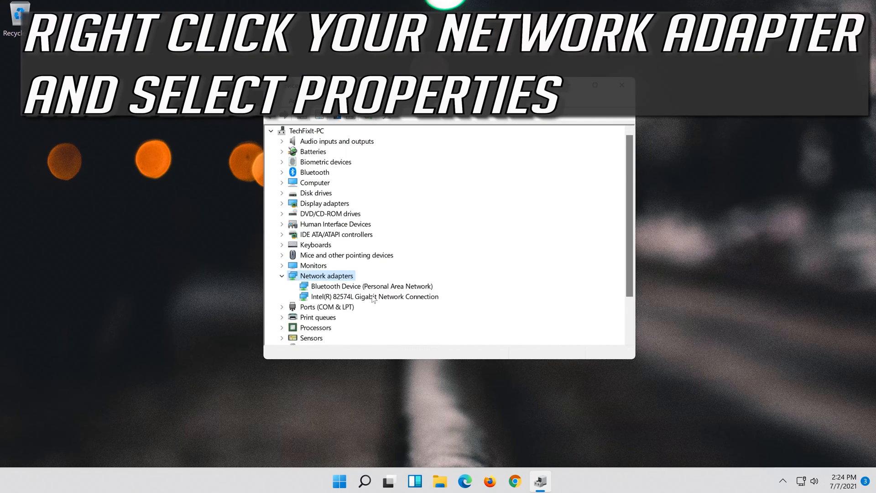
pyautogui.rightClick(371, 296)
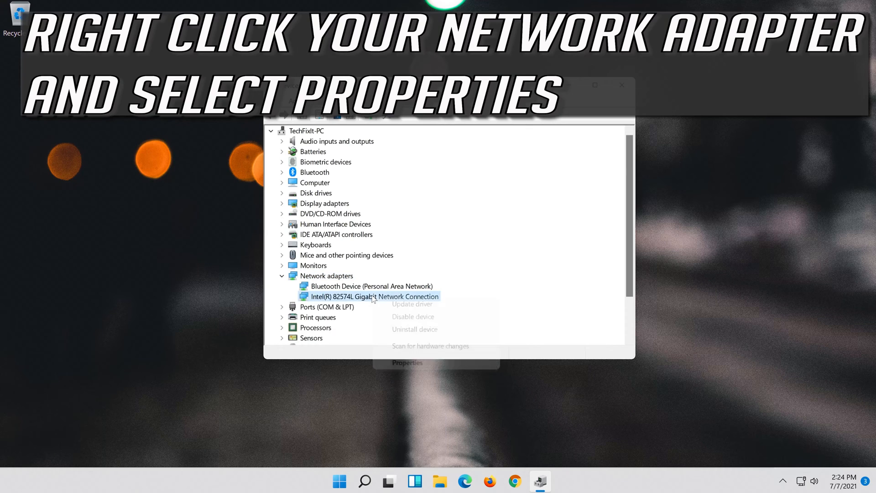
pyautogui.rightClick(371, 296)
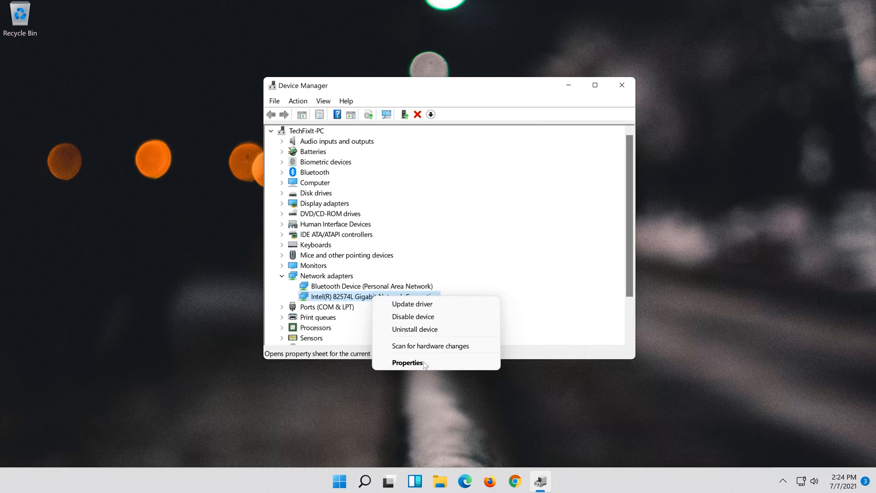
# - View the Intel adapter's driver details in Properties: Microsoft, version 12.18.9.23, dated 6/10/2020
pyautogui.click(408, 362)
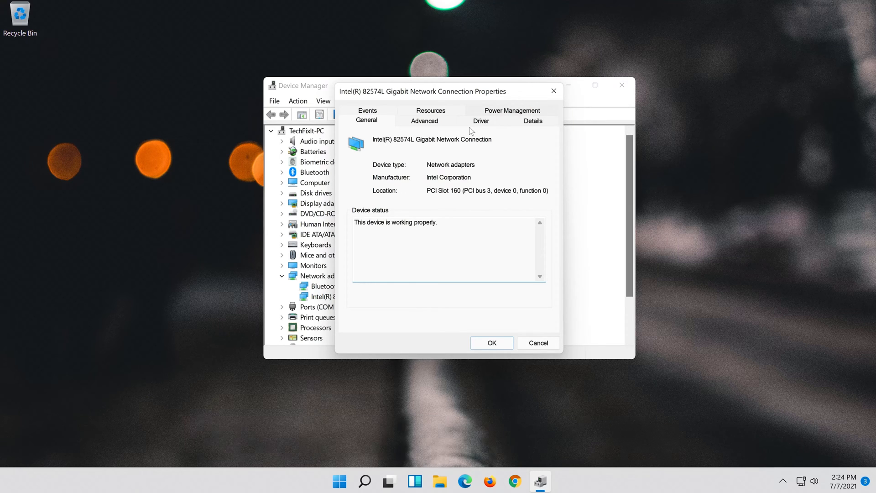
pyautogui.moveTo(483, 128)
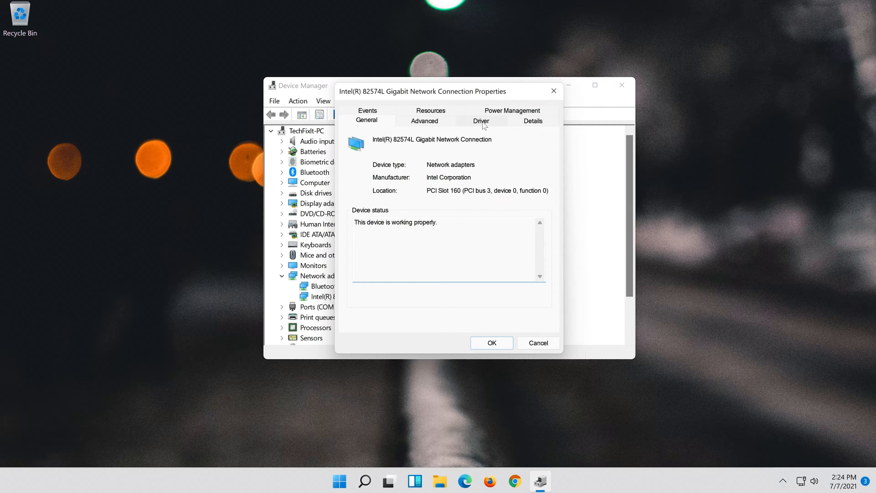
pyautogui.click(480, 121)
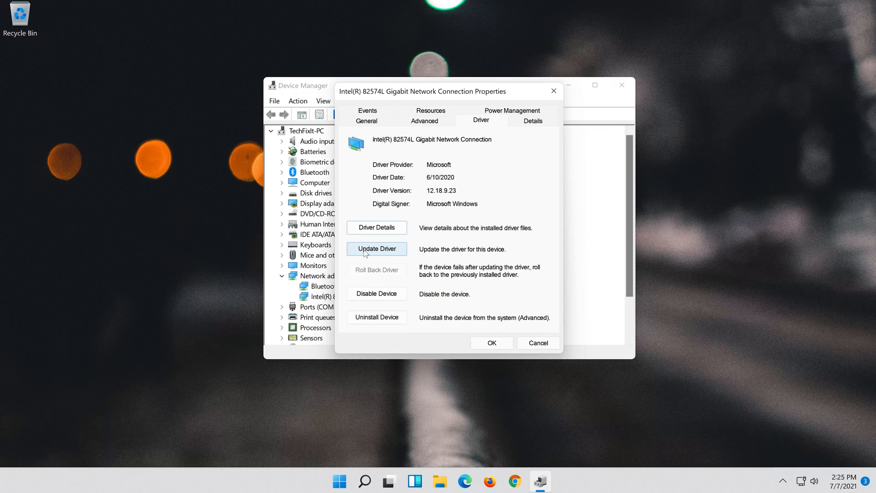
# - Search automatically for a better adapter driver, then look for updated drivers on Windows Update
pyautogui.click(376, 249)
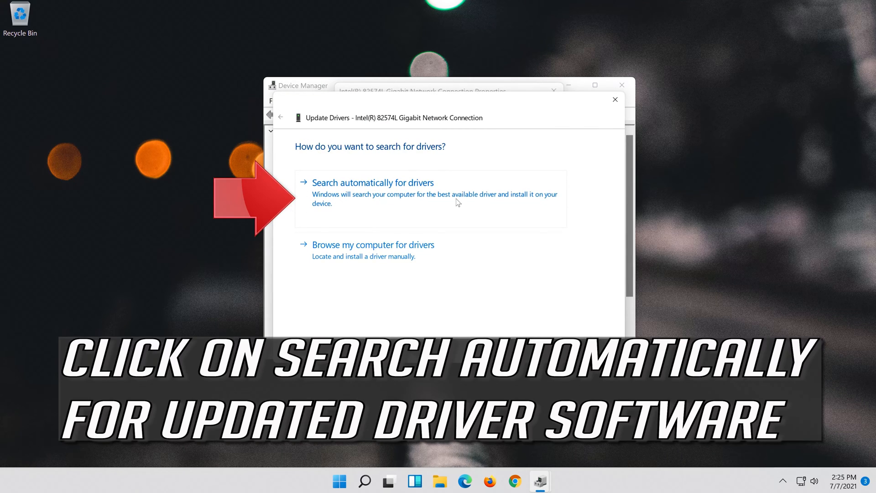
pyautogui.moveTo(379, 200)
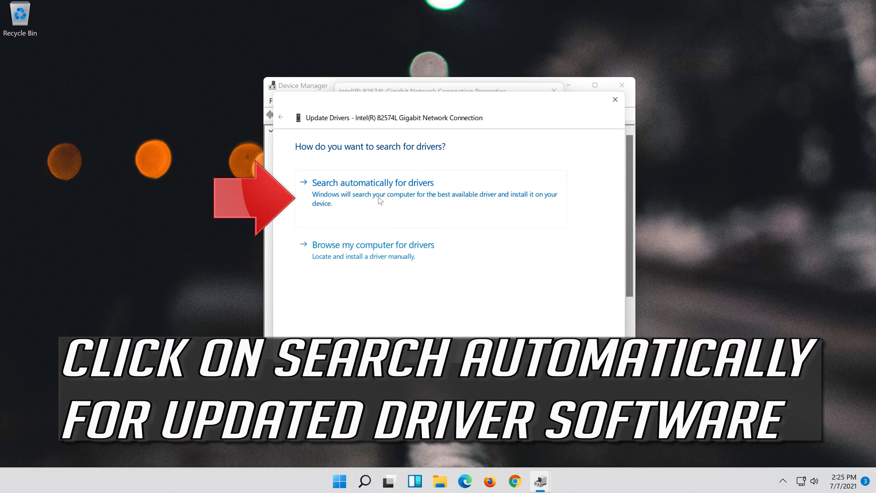
pyautogui.click(372, 182)
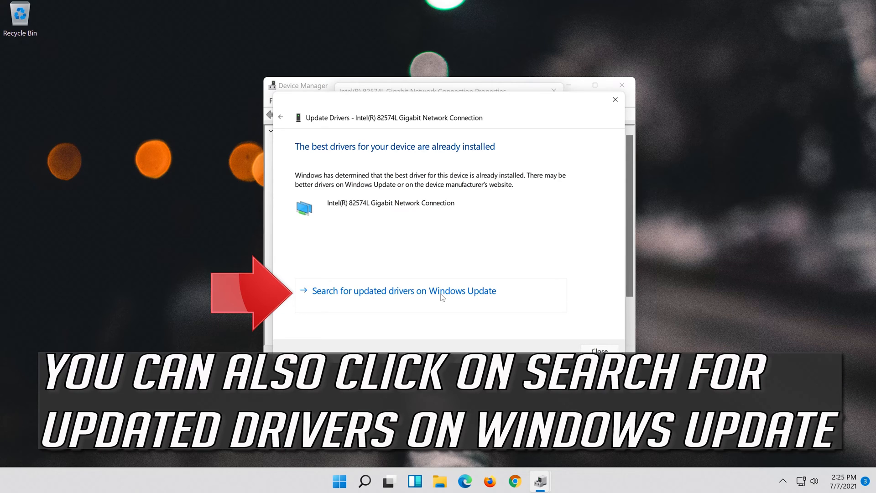
pyautogui.moveTo(482, 298)
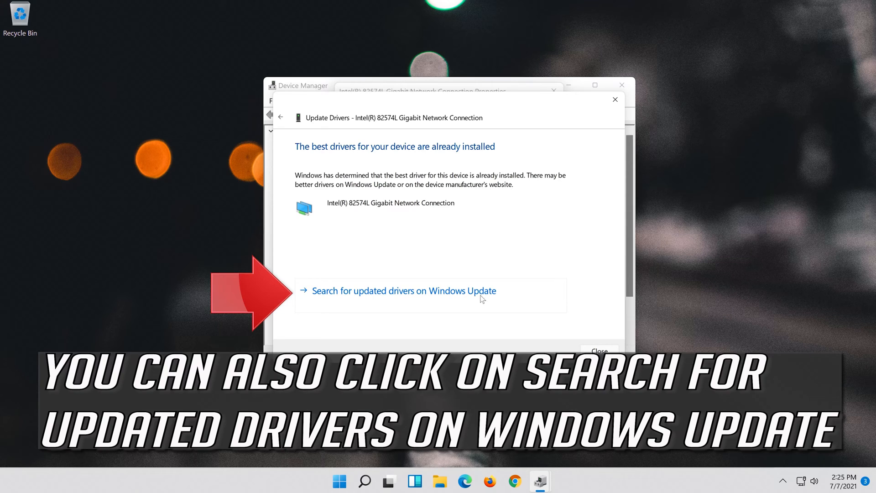
pyautogui.click(615, 99)
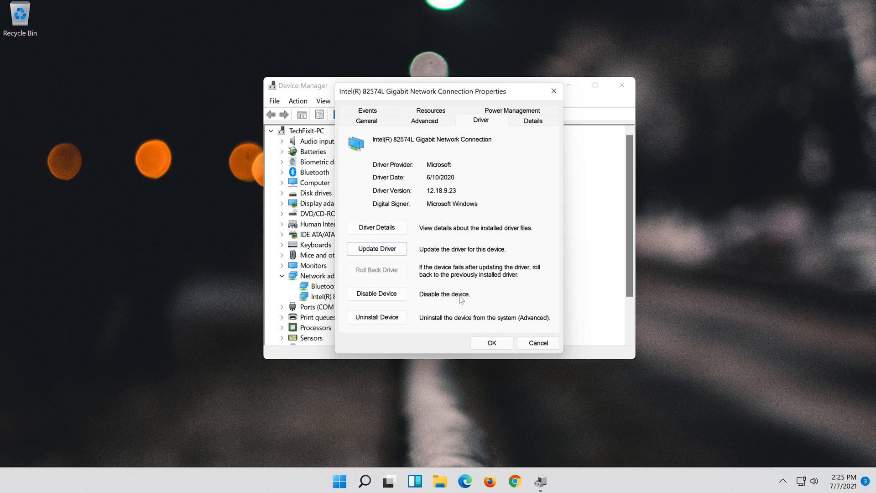
# - Check for updates in Settings' Windows Update, confirming the PC is up to date
pyautogui.click(377, 249)
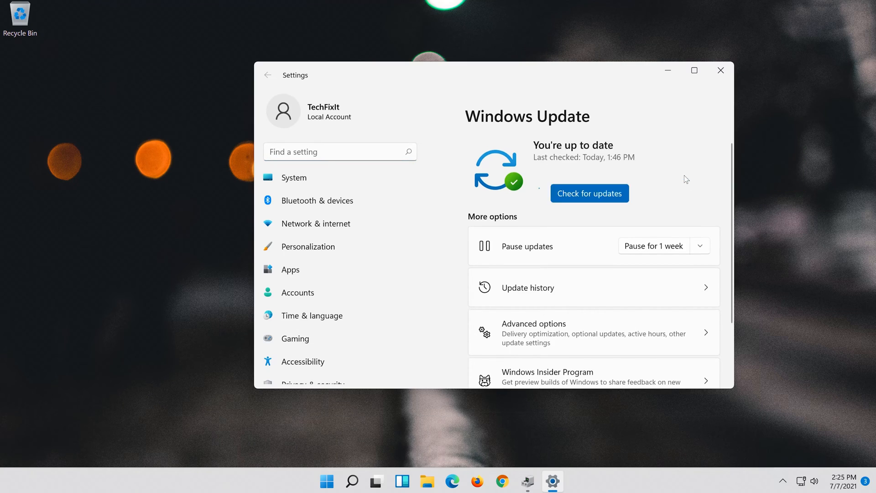
pyautogui.click(589, 192)
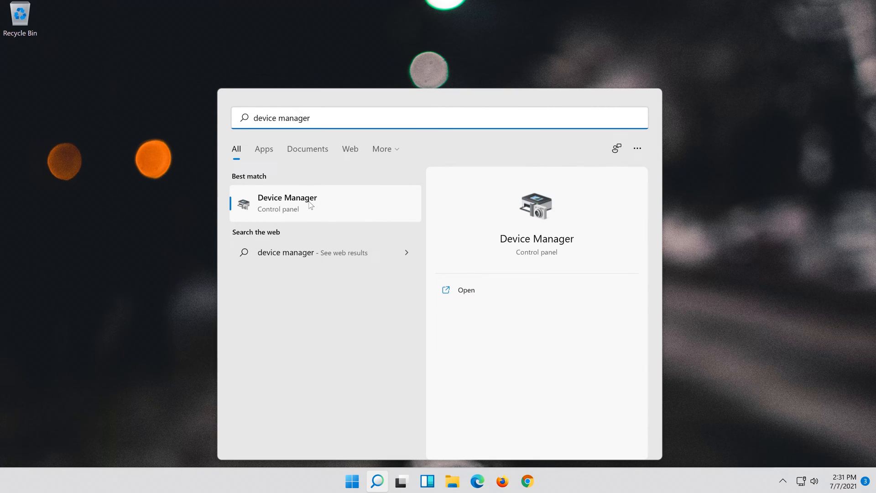
# - Reopen Device Manager with Network adapters expanded and the Intel adapter's context menu showing
pyautogui.click(287, 202)
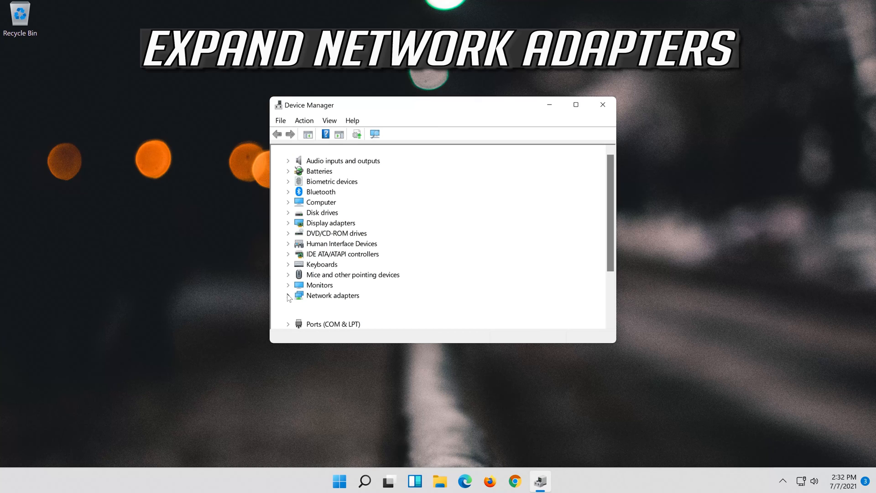
pyautogui.click(289, 296)
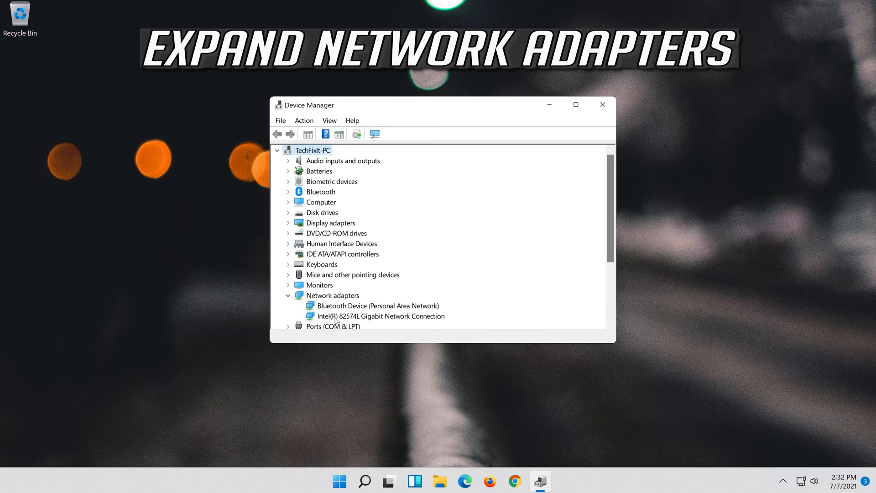
pyautogui.rightClick(380, 316)
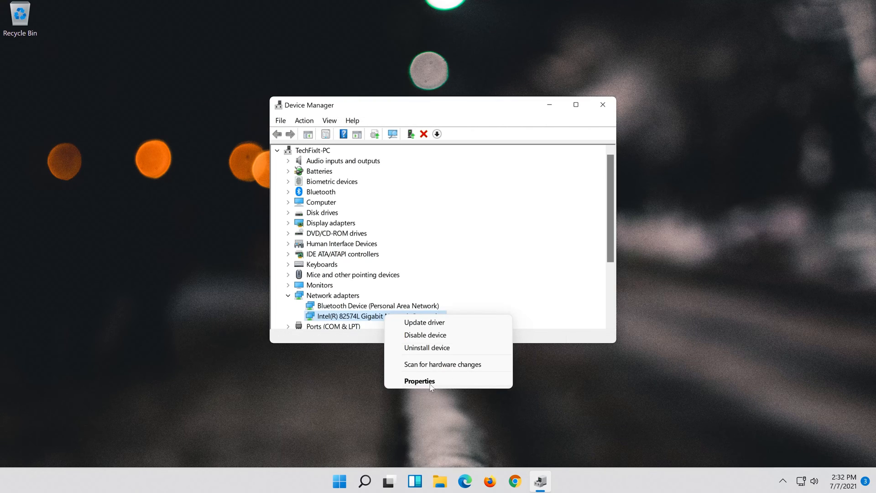
# - Show the Intel adapter's Driver properties, Microsoft driver version 12.18.9.23
pyautogui.click(419, 381)
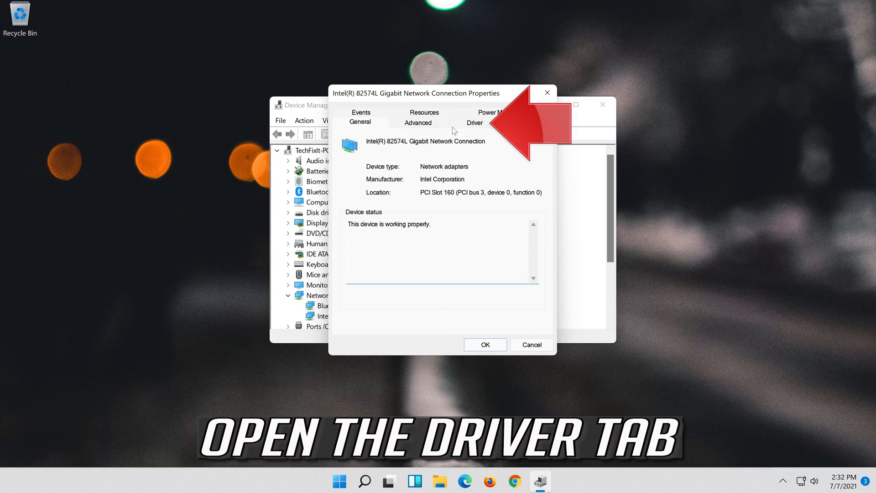
pyautogui.moveTo(472, 124)
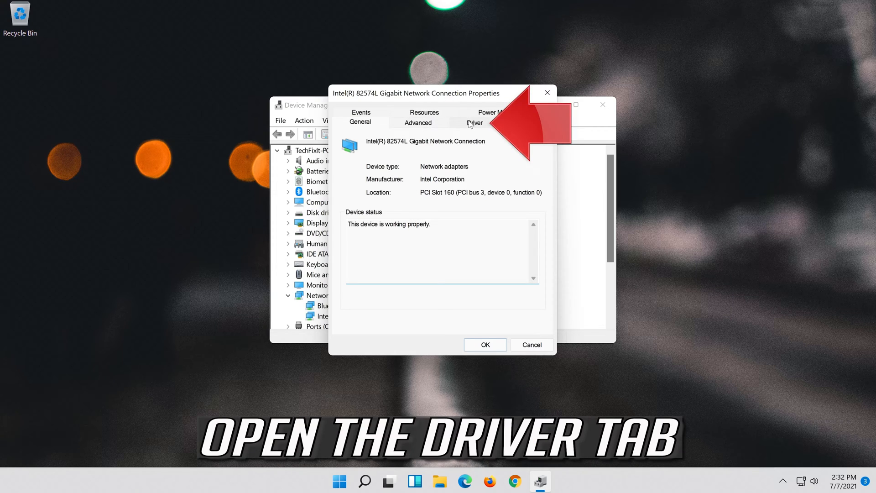
pyautogui.click(474, 122)
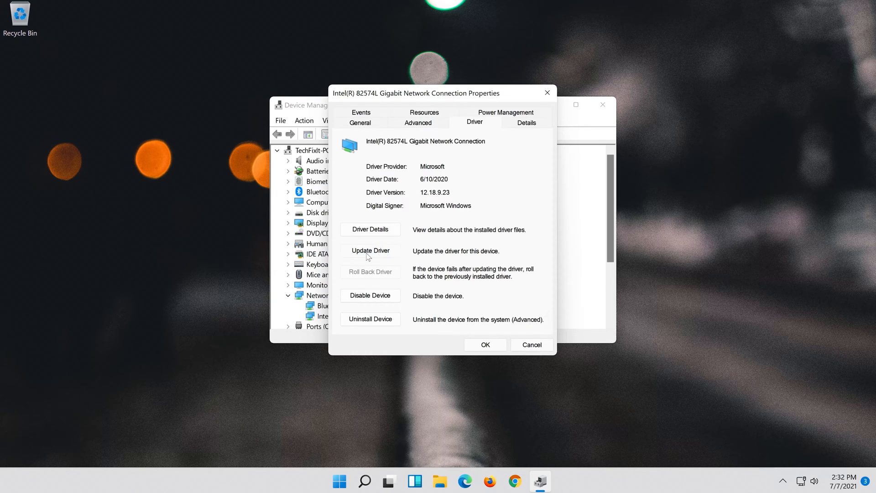
# - Install the Intel(R) 82574L Gigabit Network Connection driver picked from the compatible drivers list
pyautogui.click(370, 251)
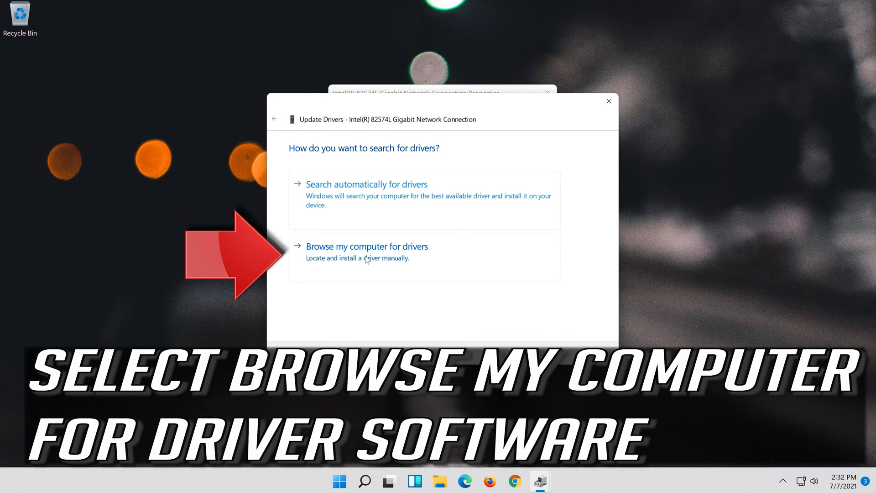
pyautogui.moveTo(548, 258)
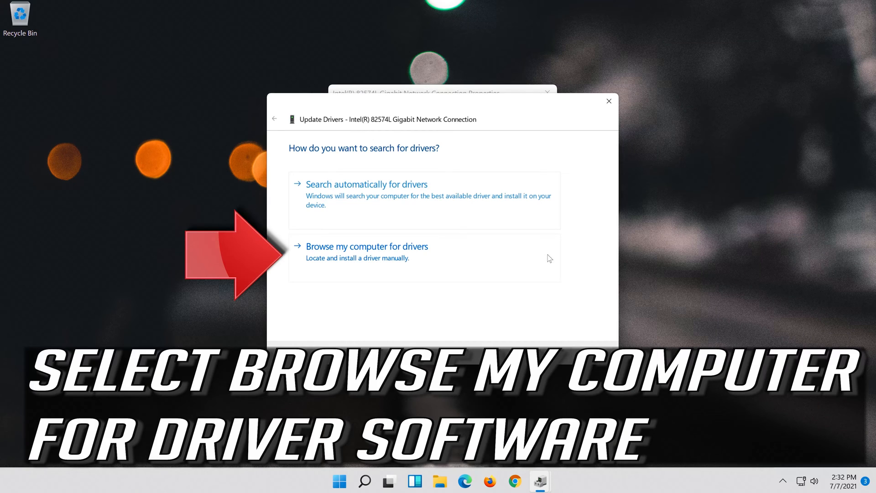
pyautogui.click(367, 246)
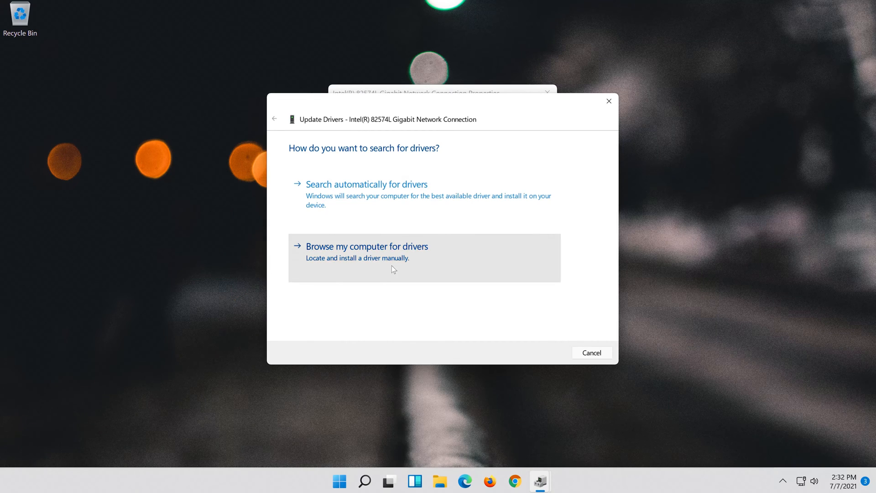
pyautogui.click(366, 246)
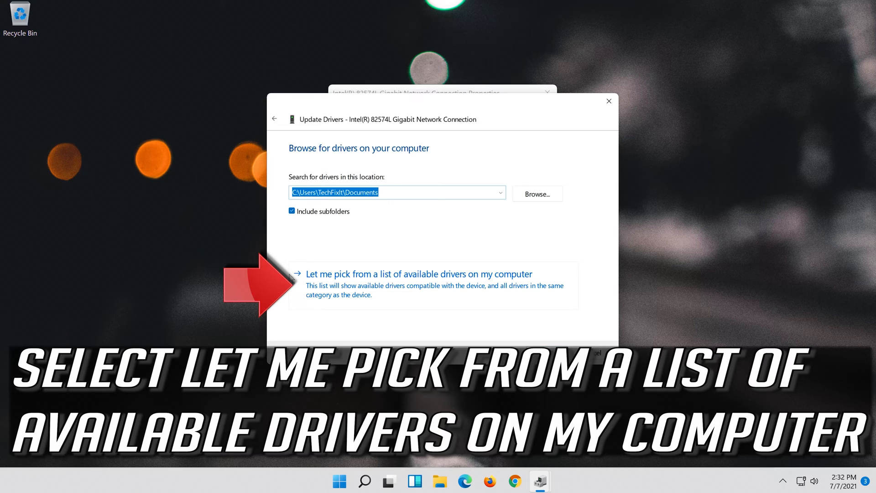
pyautogui.moveTo(615, 285)
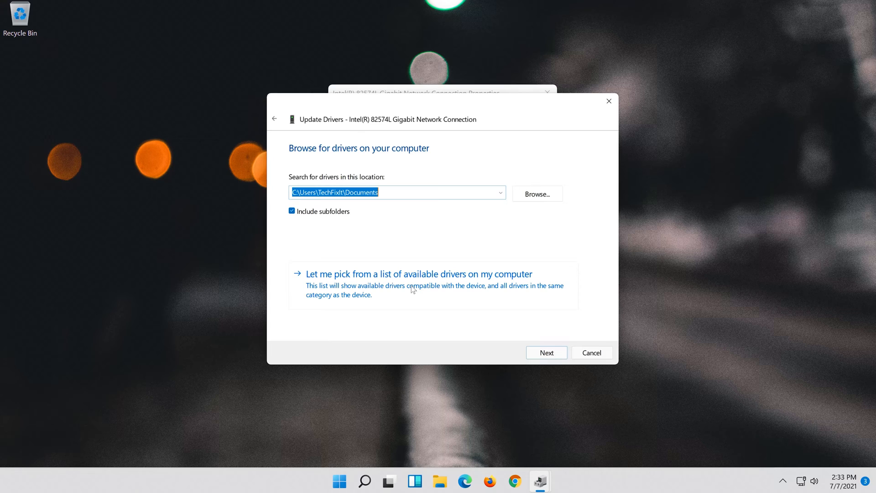
pyautogui.click(418, 274)
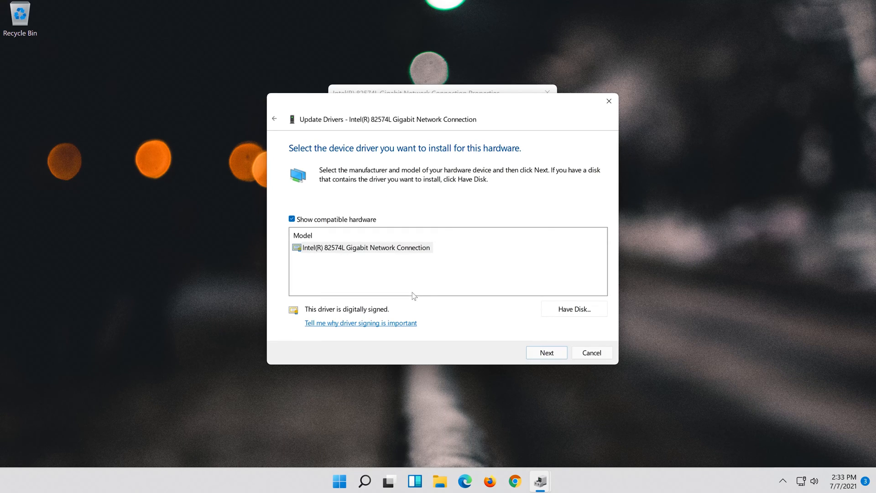
pyautogui.click(366, 246)
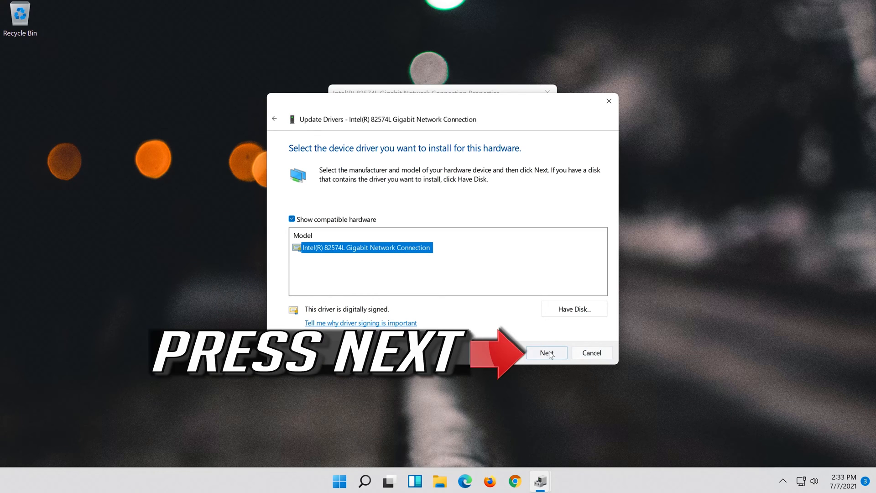
pyautogui.click(546, 352)
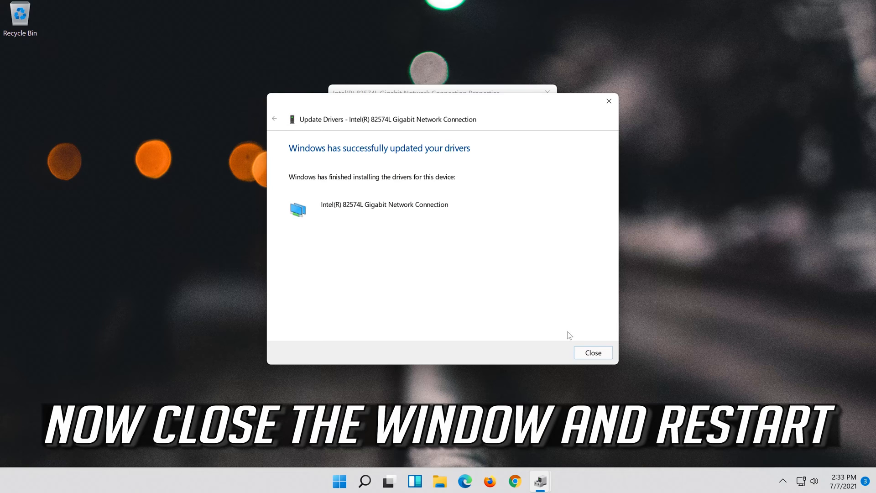
# - Close the update success dialog, adapter properties and Device Manager, then open Start
pyautogui.click(592, 352)
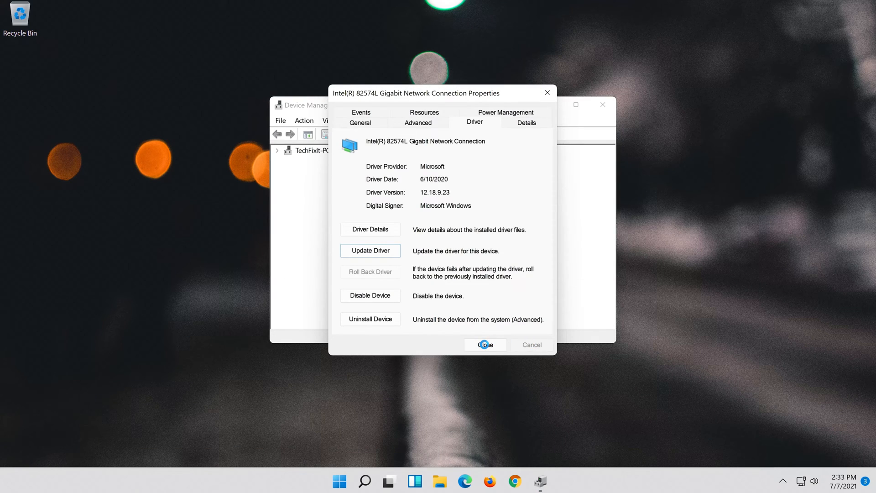
pyautogui.click(484, 344)
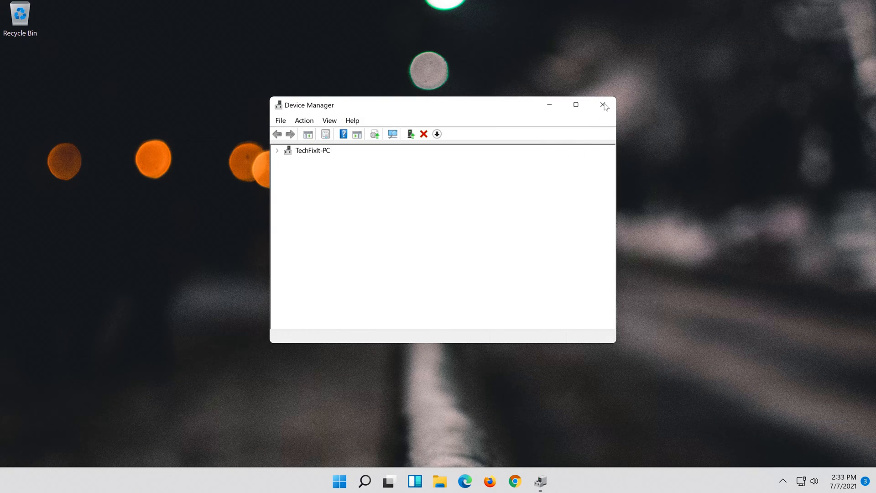
pyautogui.click(603, 105)
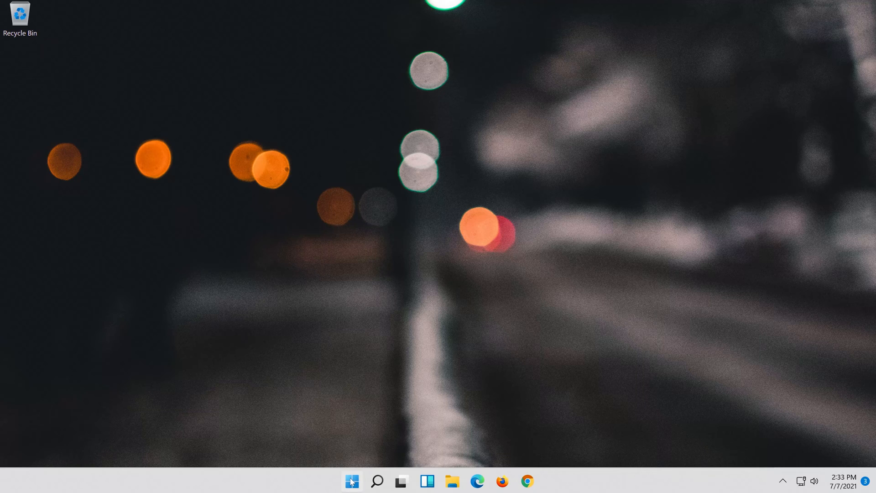
pyautogui.click(351, 481)
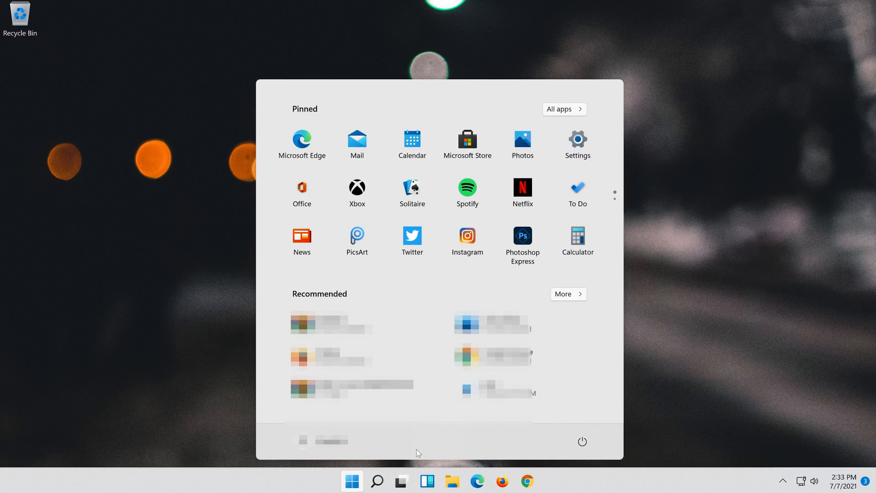
pyautogui.click(582, 441)
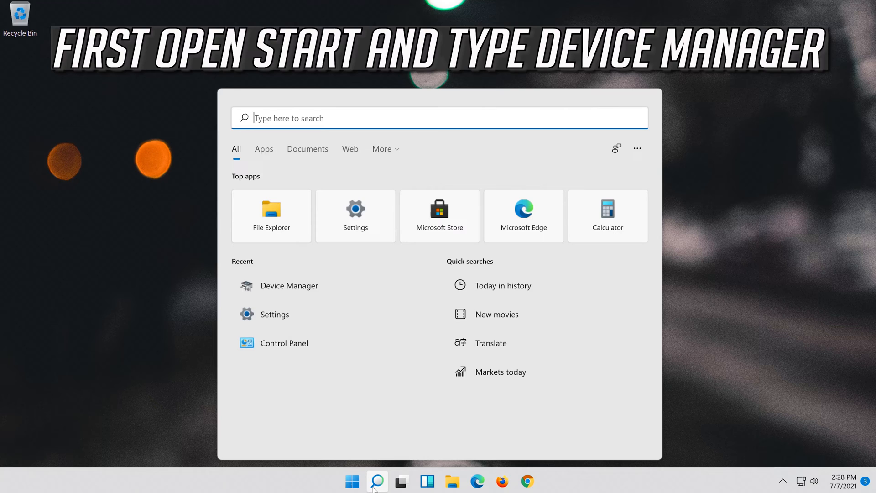
# - Type 'device manager' into Windows Search to find it as best match
pyautogui.write('device ma')
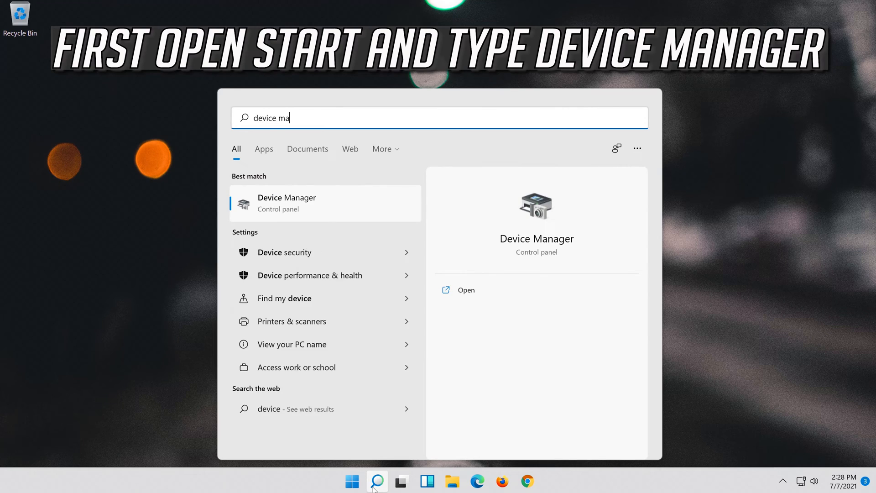
pyautogui.write('nager')
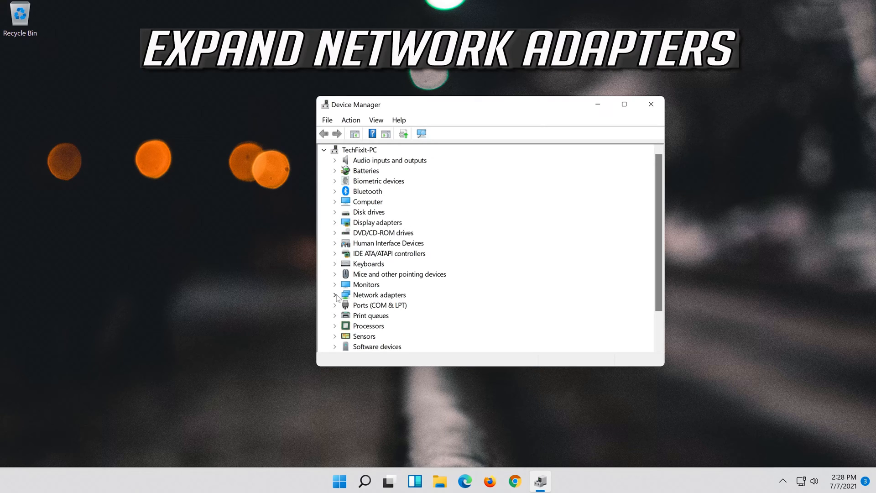
# - Open Properties for the Intel(R) 82574L Gigabit Network Connection under Network adapters
pyautogui.click(336, 294)
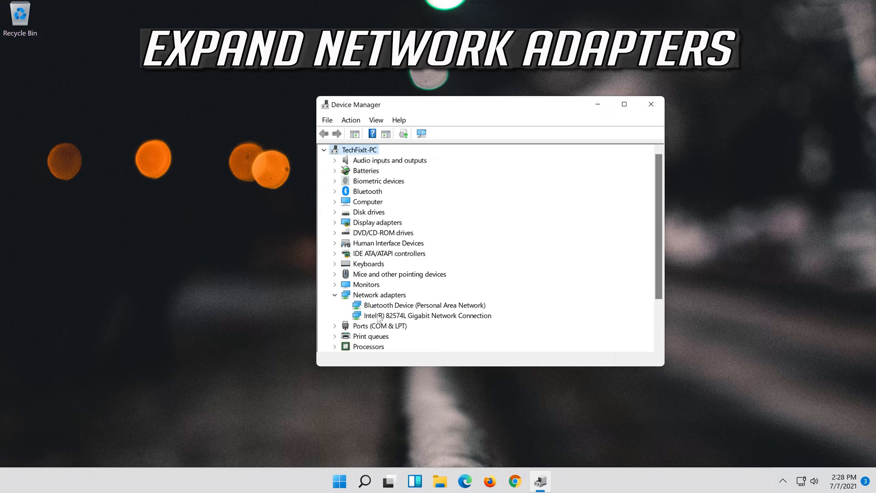
pyautogui.click(428, 315)
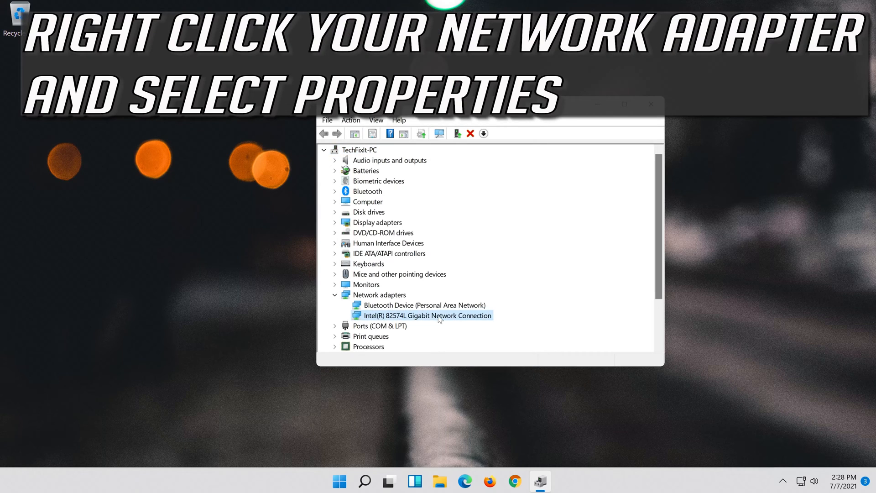
pyautogui.rightClick(428, 315)
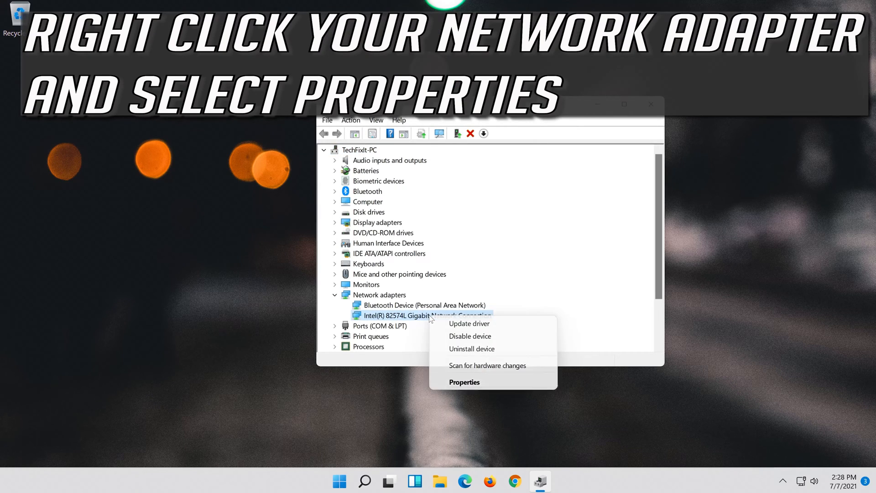
pyautogui.moveTo(513, 380)
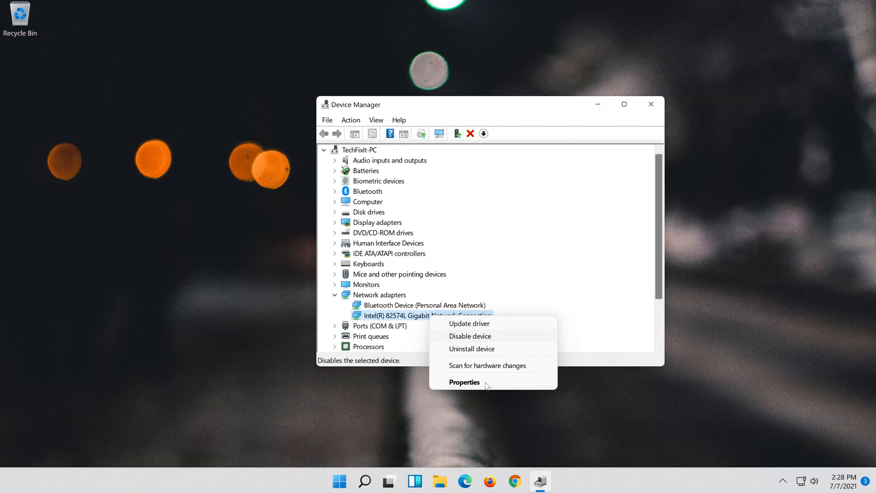
pyautogui.click(464, 381)
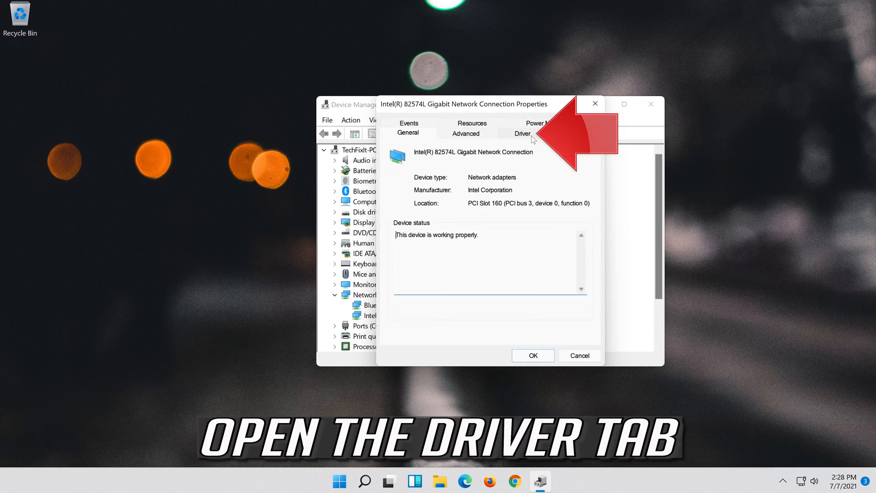
# - Uninstall the Intel 82574L adapter from its Driver tab and confirm the removal
pyautogui.click(523, 134)
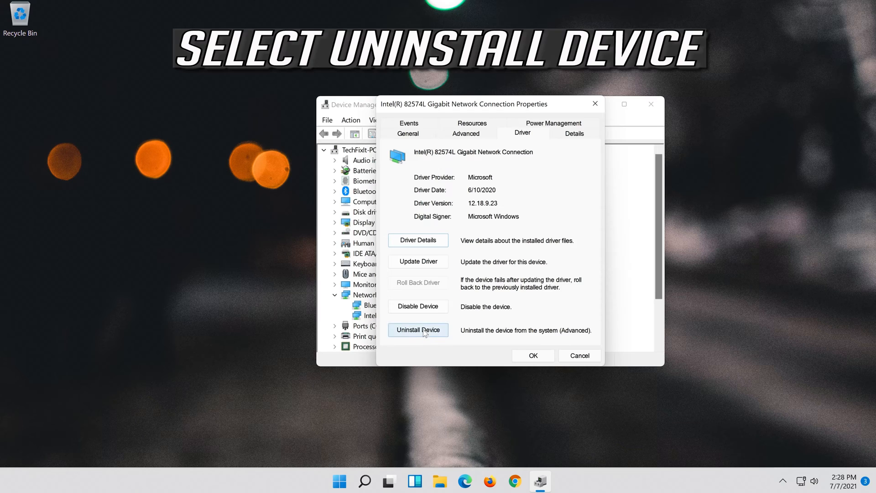
pyautogui.click(418, 329)
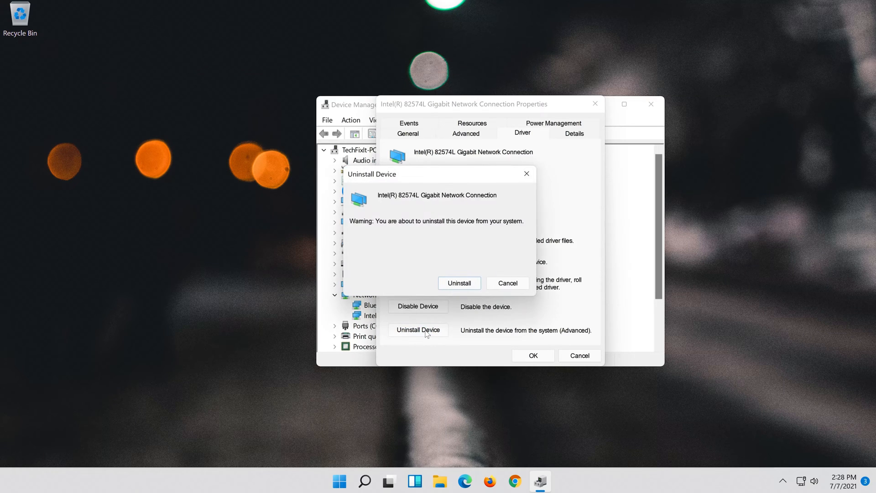
pyautogui.moveTo(459, 282)
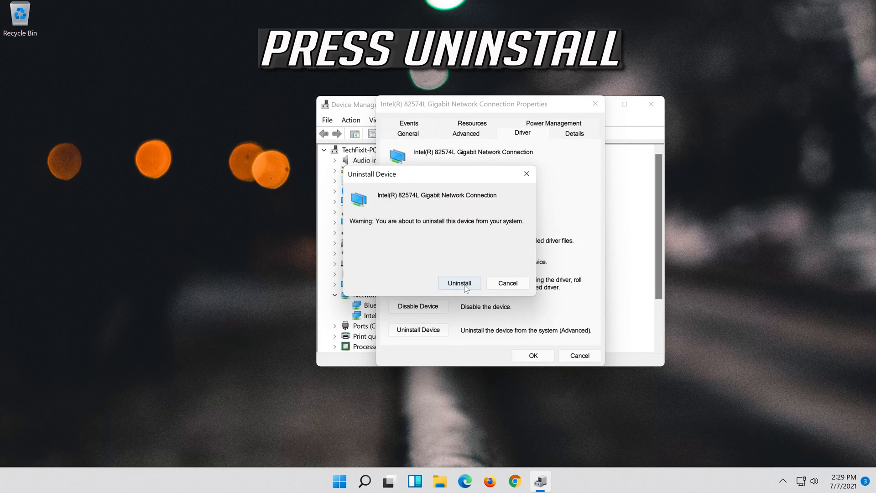
pyautogui.click(459, 283)
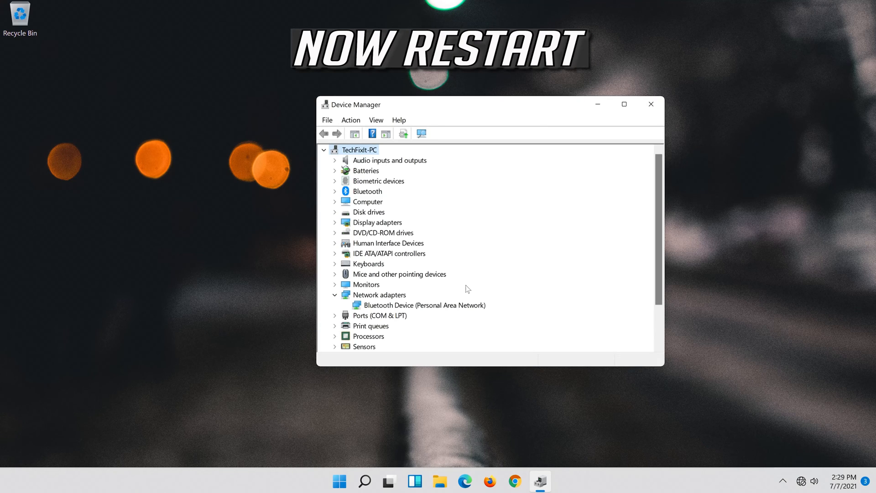
pyautogui.moveTo(650, 105)
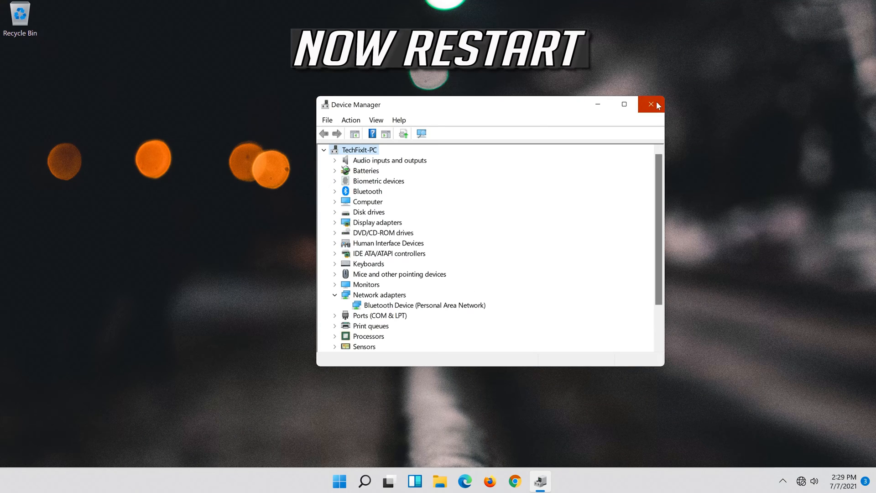
# - Close Device Manager and restart Windows from the Start menu's power options
pyautogui.click(650, 104)
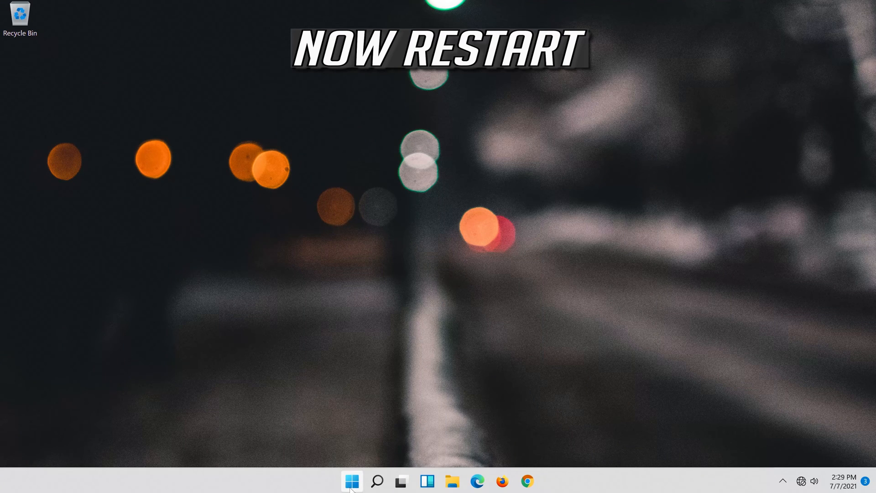
pyautogui.click(351, 480)
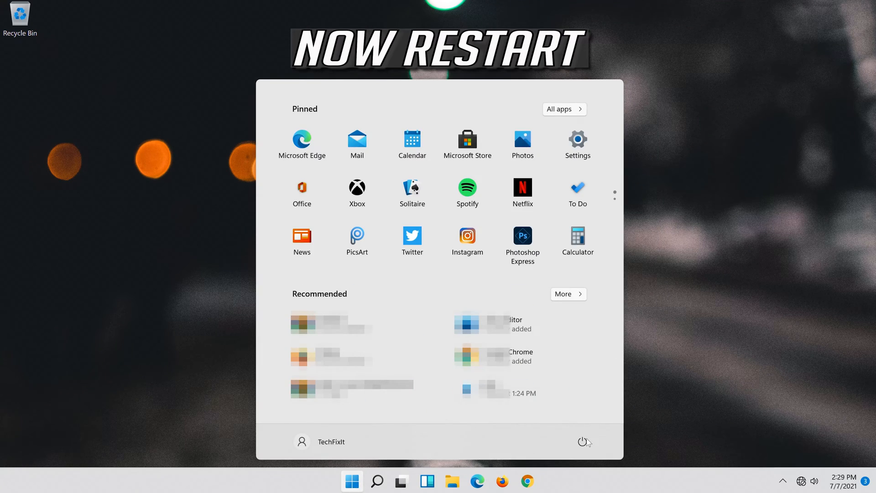
pyautogui.click(585, 441)
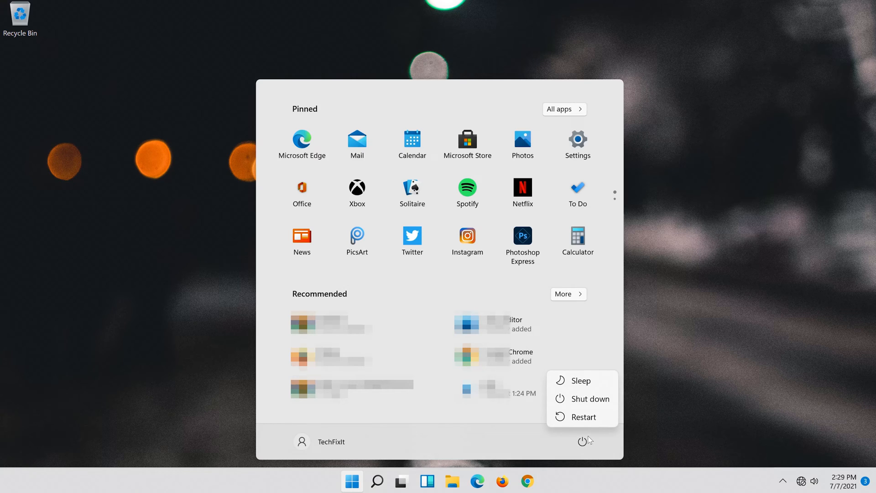
pyautogui.click(583, 416)
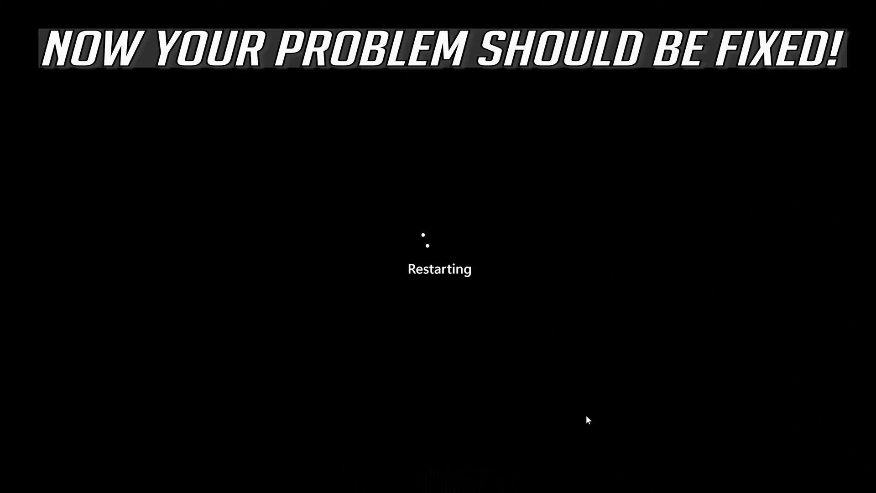